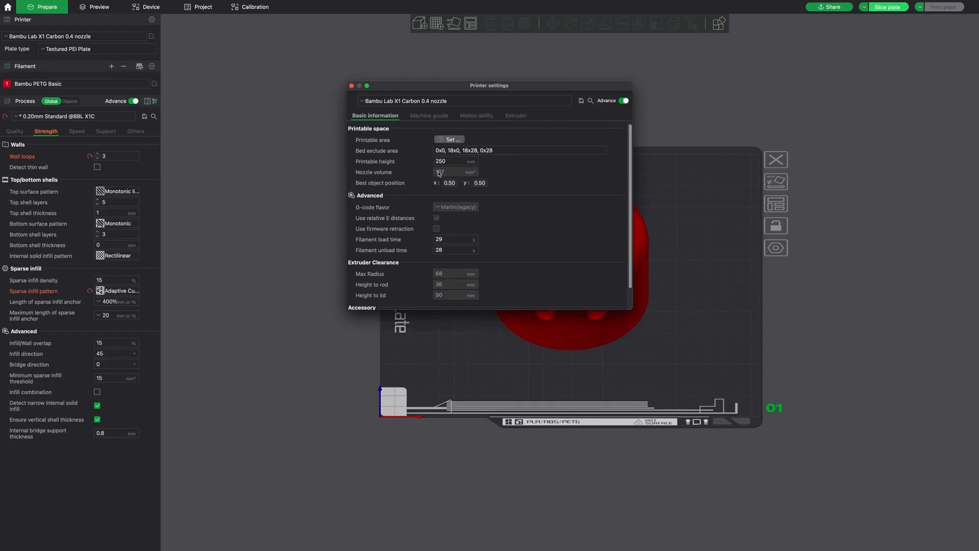
Check the extruder's layer height limits of 0.08 mm min and 0.28 mm max, then close Printer settings
left_click(513, 115)
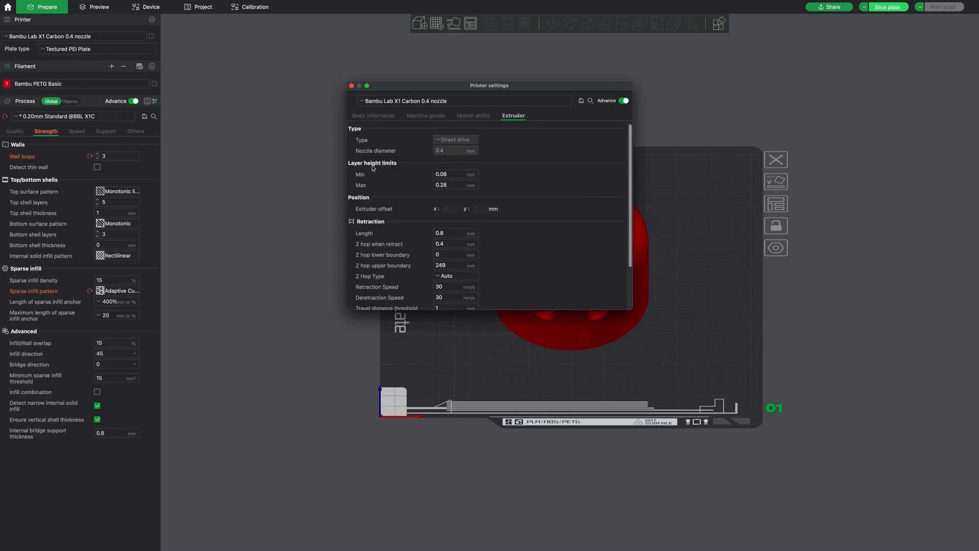
mouse_move(375, 175)
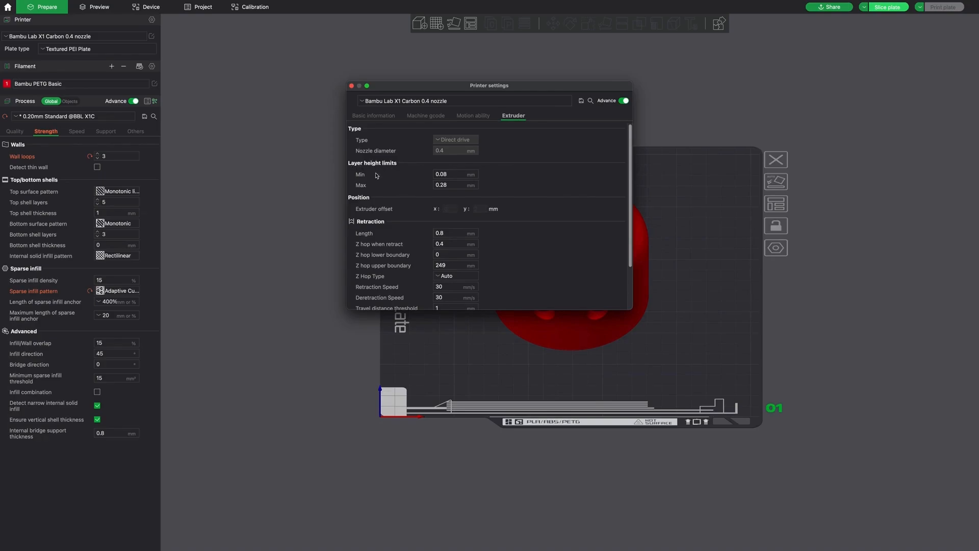
left_click(455, 173)
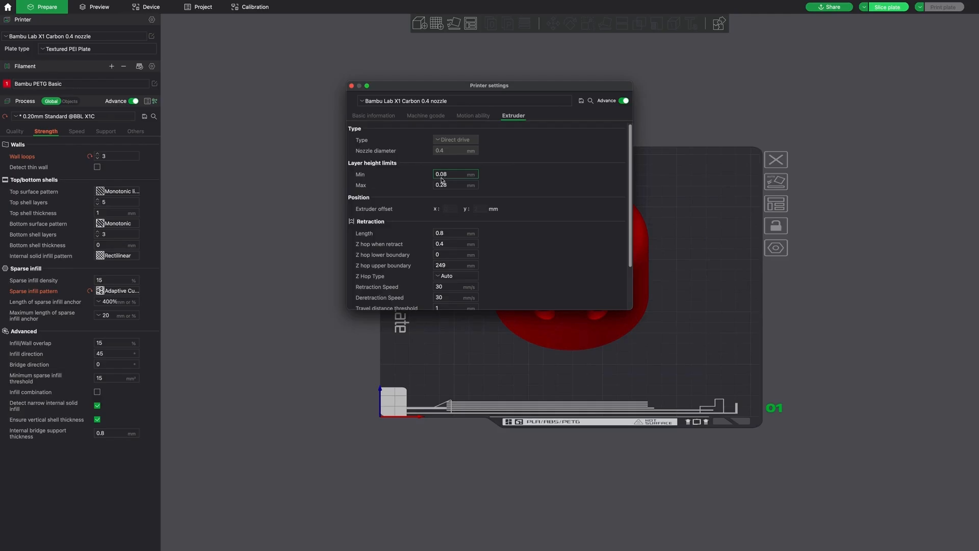
mouse_move(419, 198)
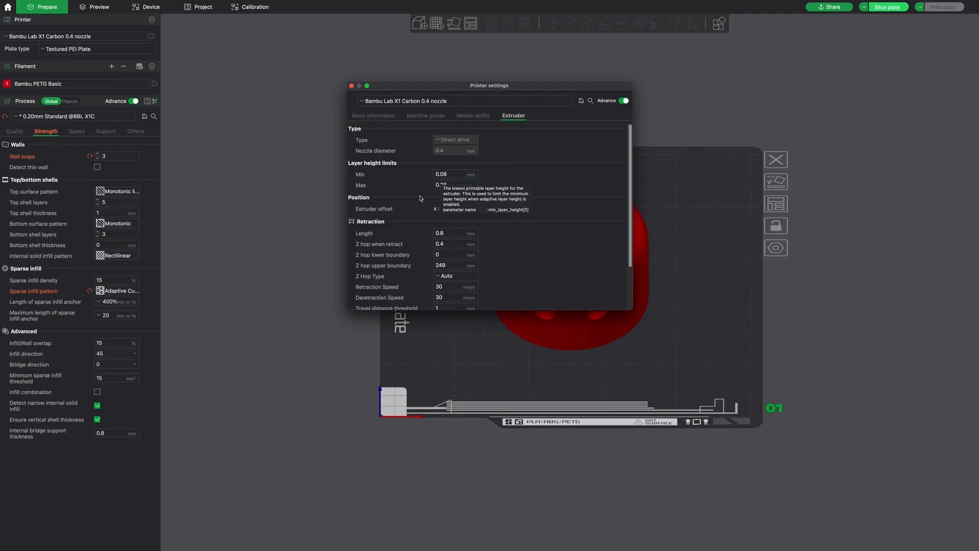
left_click(455, 185)
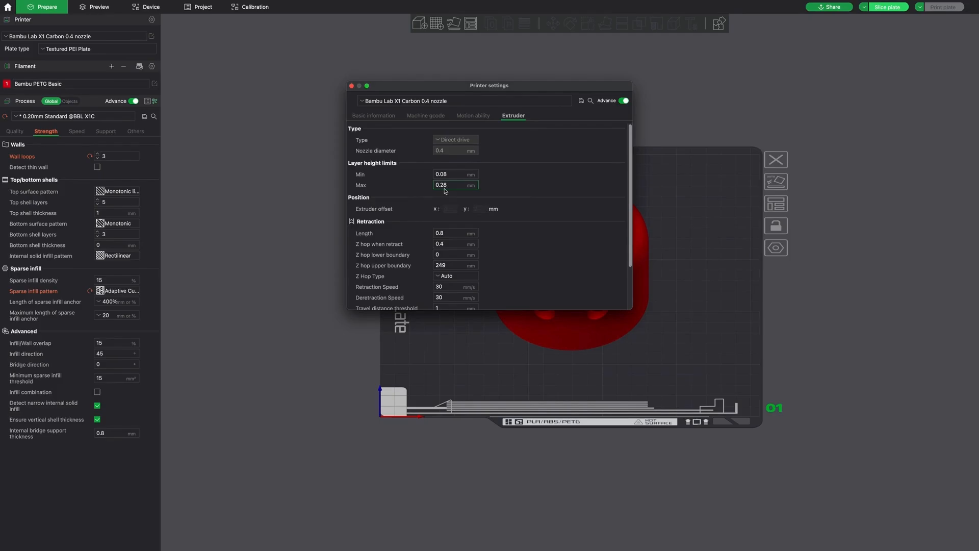
mouse_move(443, 185)
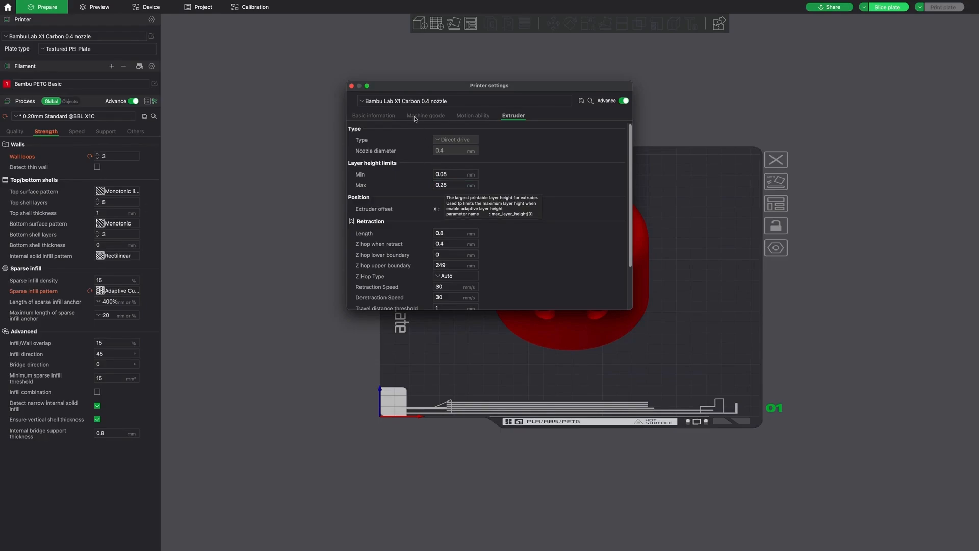
left_click(352, 86)
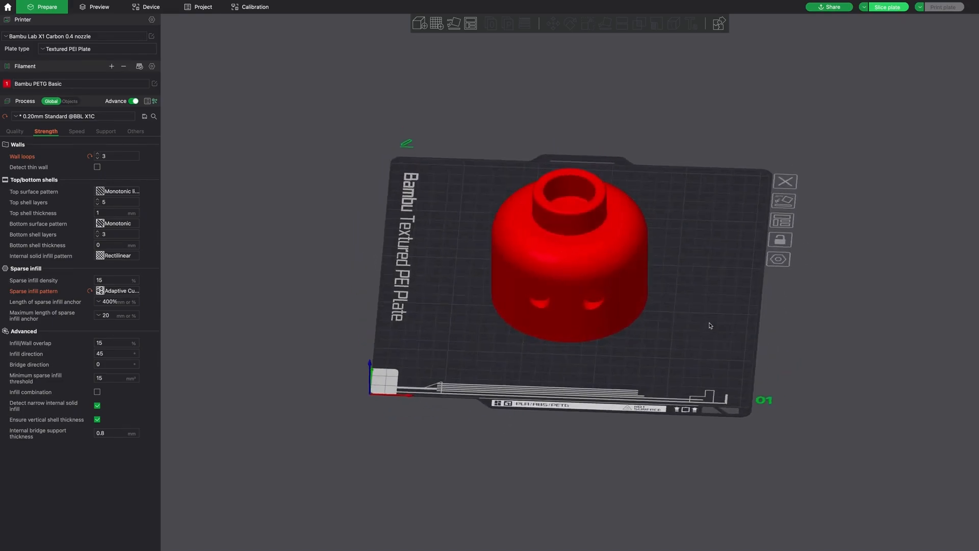
Slice the plate and zoom into the sliced head preview (3h9m, 43.35 m filament)
left_click(886, 7)
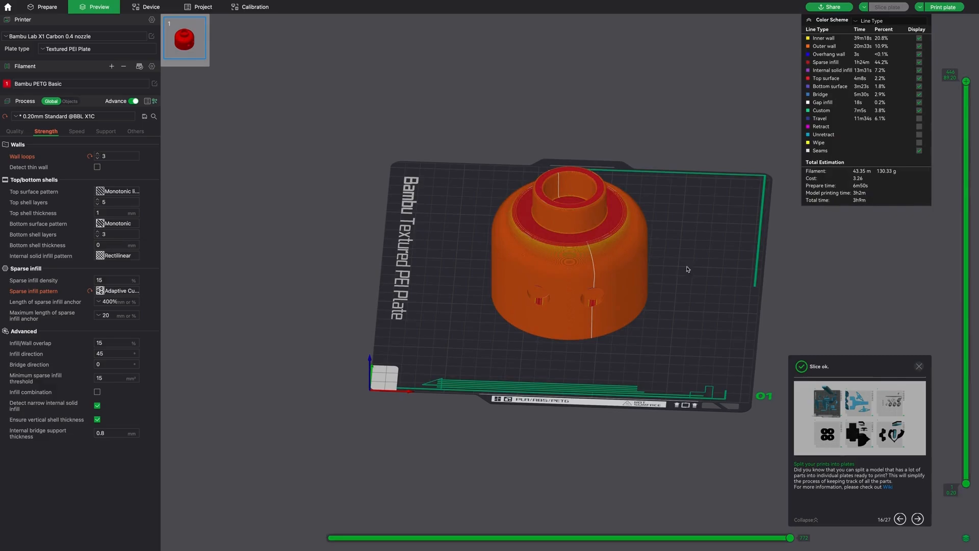
mouse_move(647, 253)
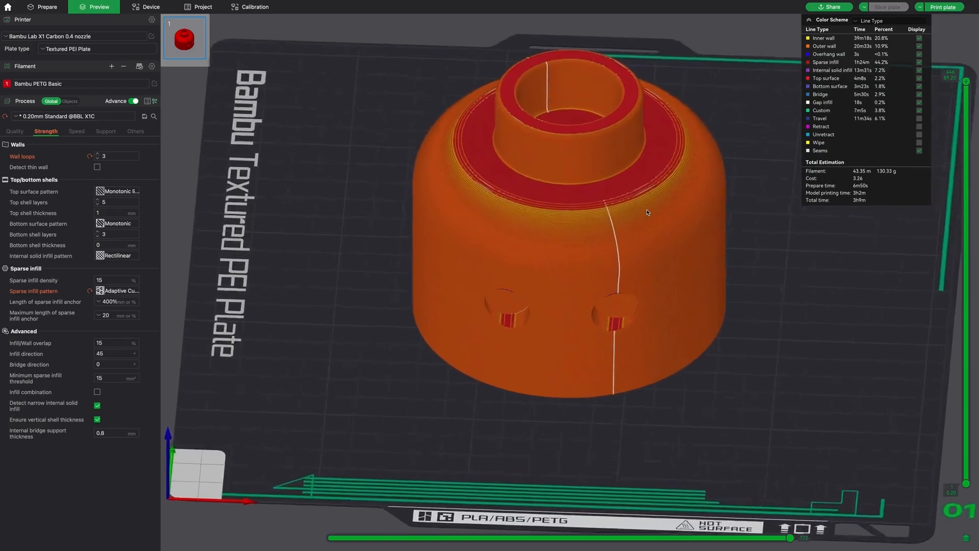
scroll("up", 3)
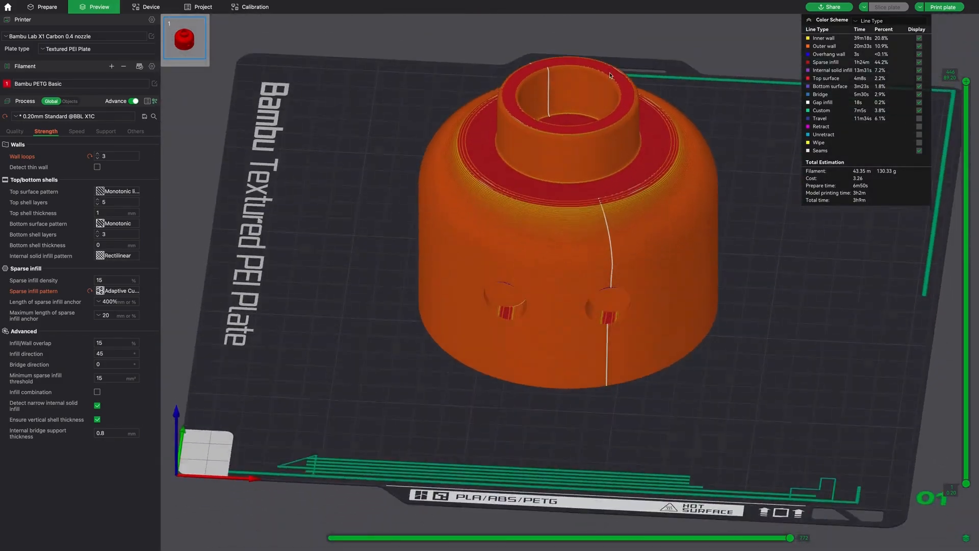
scroll("up", 3)
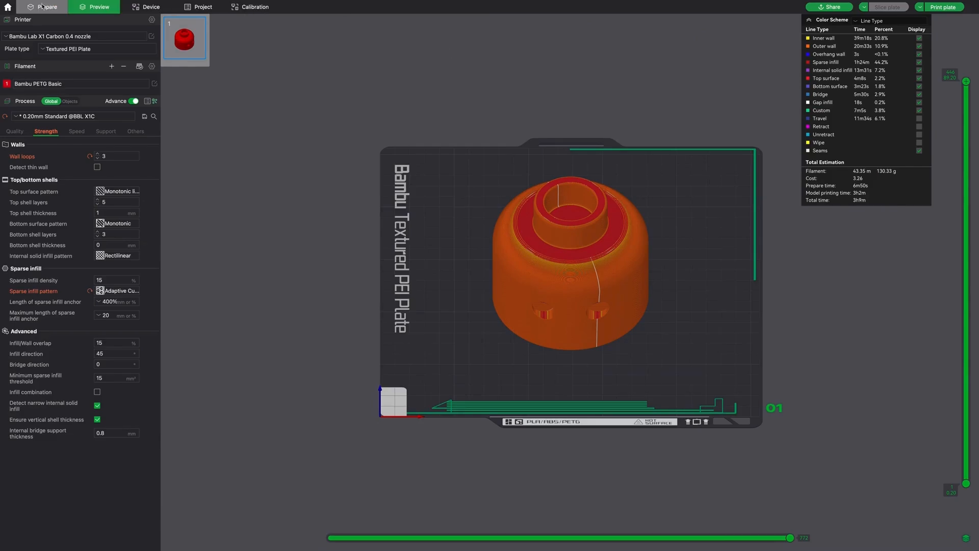
Apply adaptive, smoothed variable layer heights to the head and re-slice (2h57m, 42.96 m filament)
left_click(46, 7)
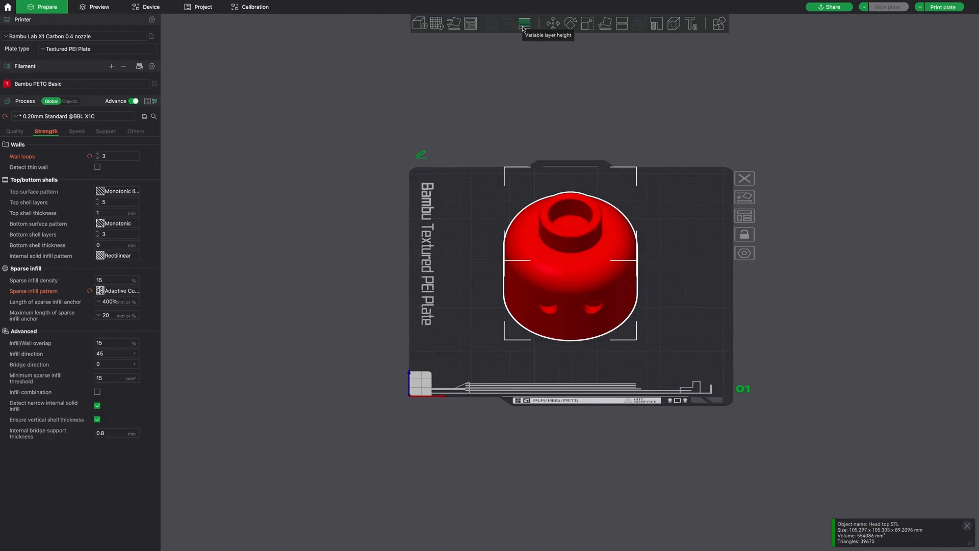
left_click(524, 24)
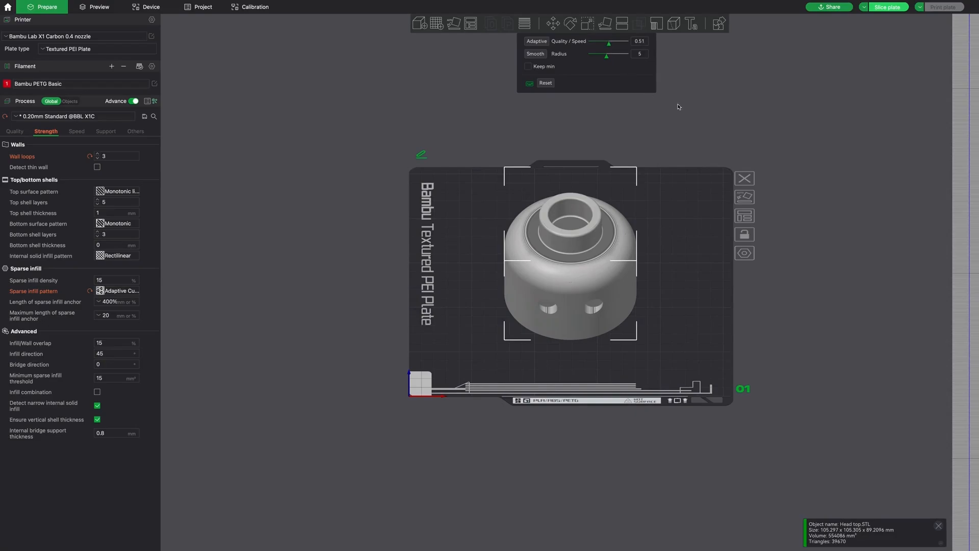
mouse_move(540, 45)
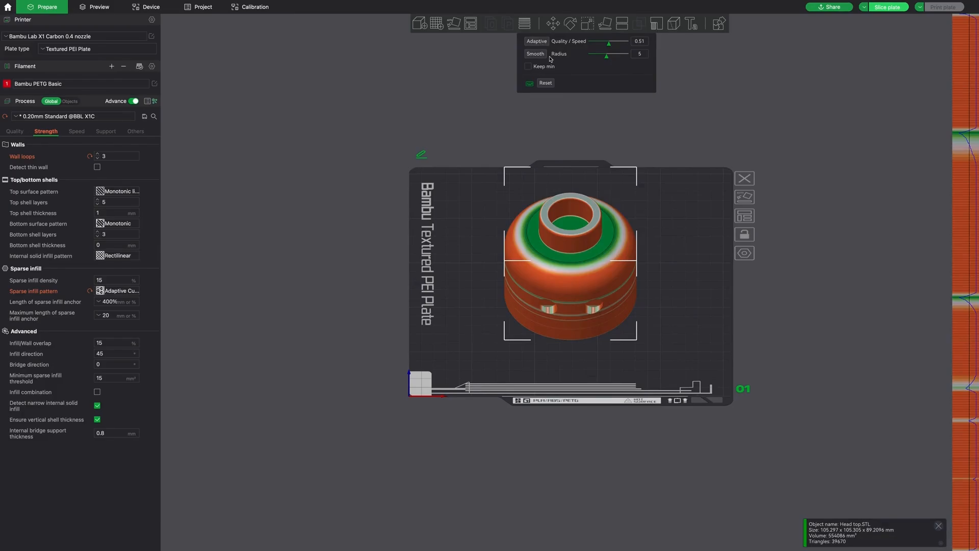
scroll("up", 3)
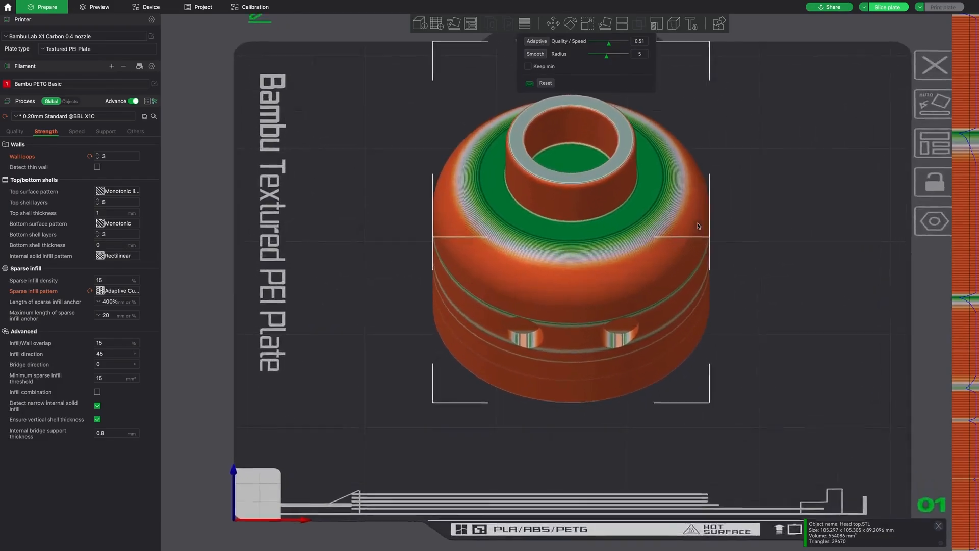
scroll("up", 3)
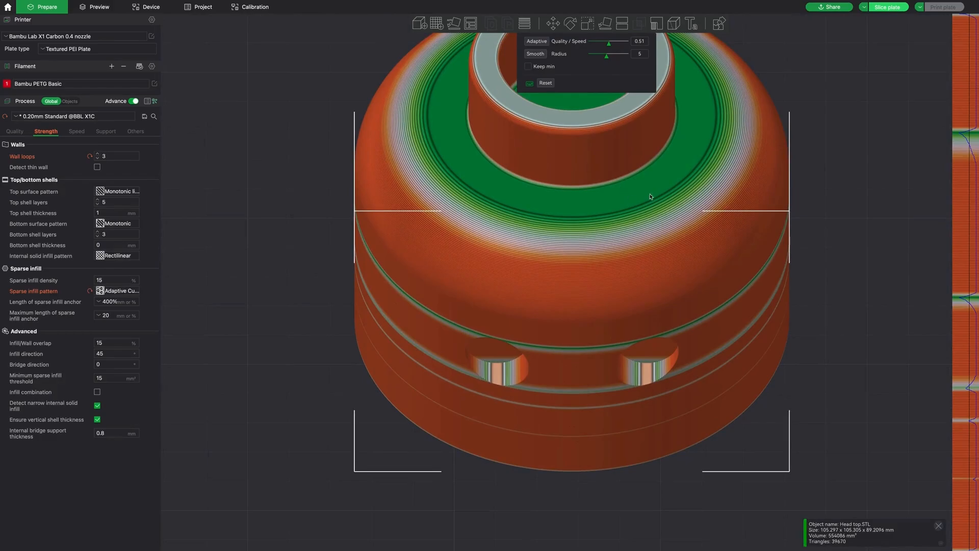
mouse_move(611, 204)
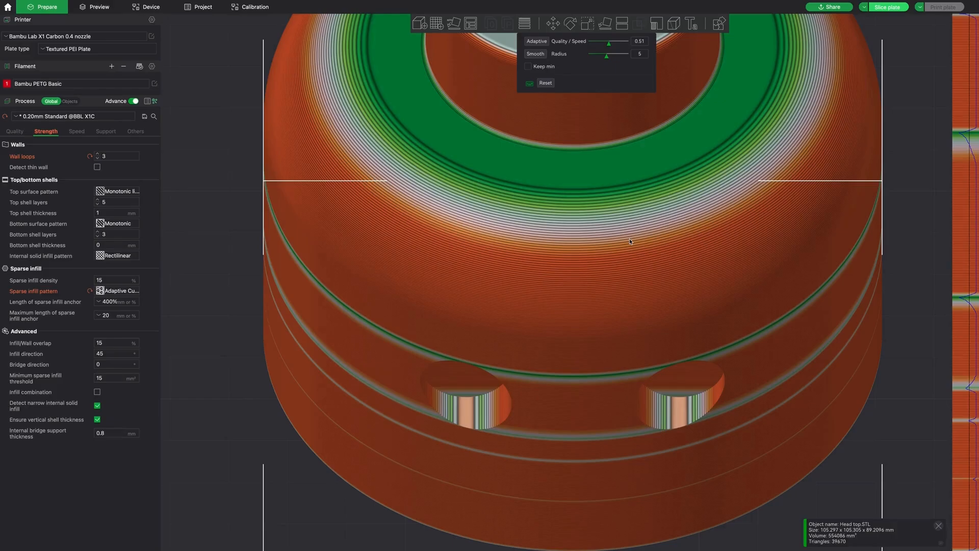
mouse_move(671, 255)
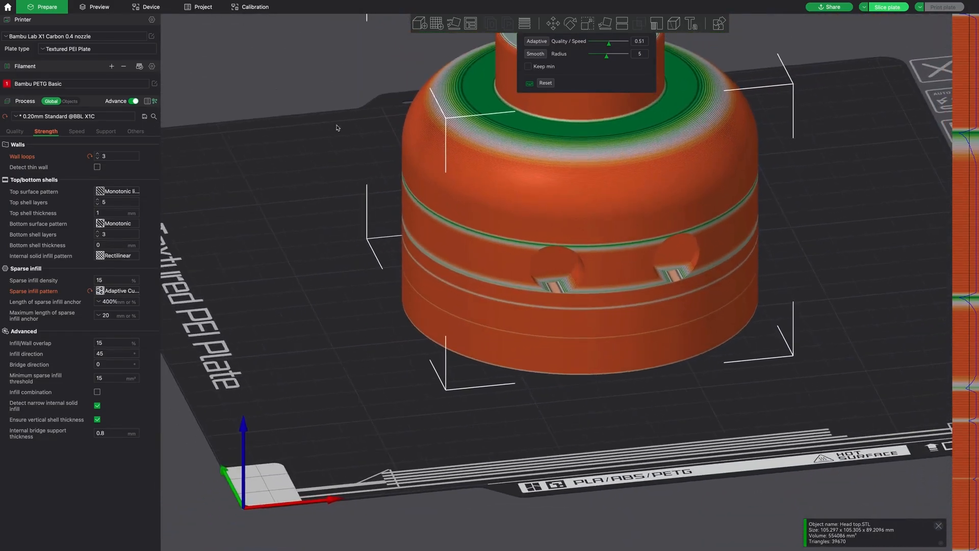
left_click(886, 8)
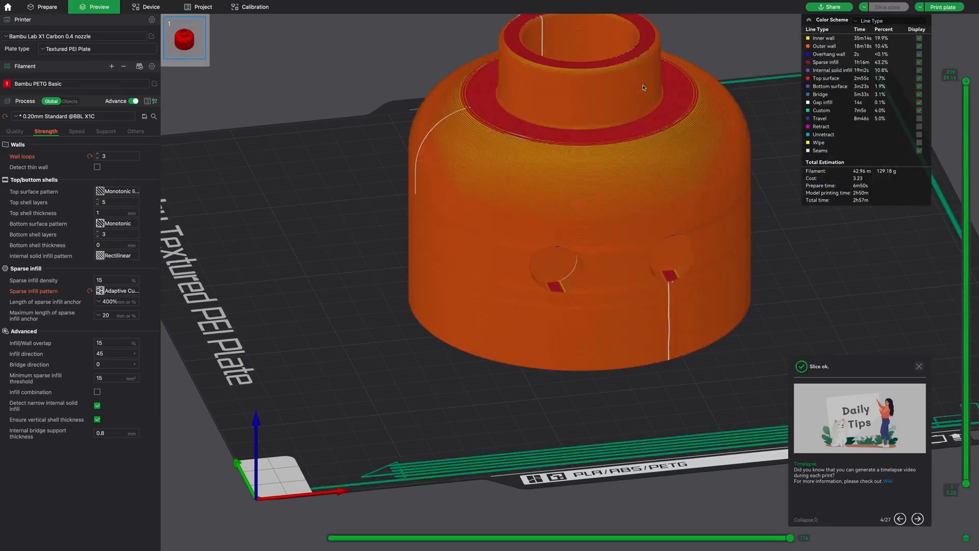
Leave the sliced preview and return to Prepare with the head's layer-height map shown
scroll("up", 3)
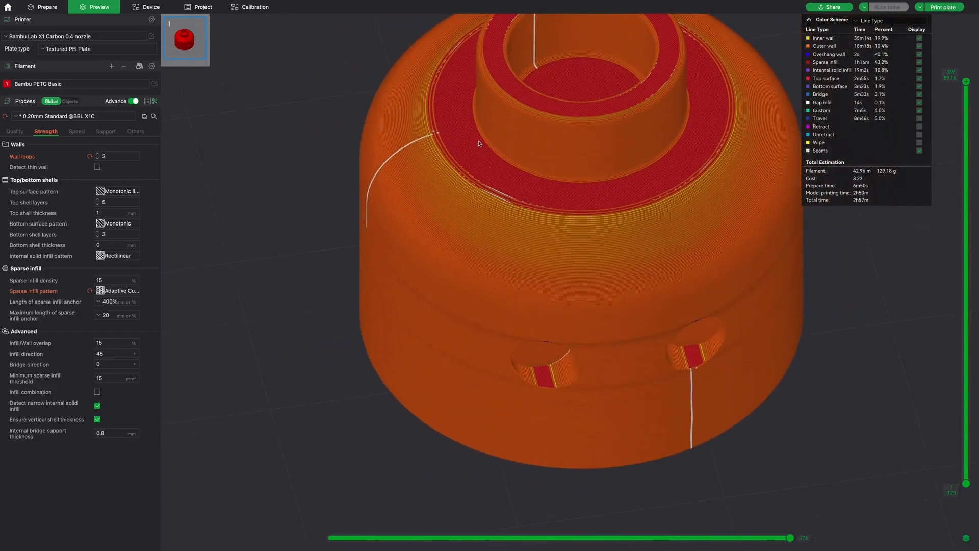
left_click(46, 8)
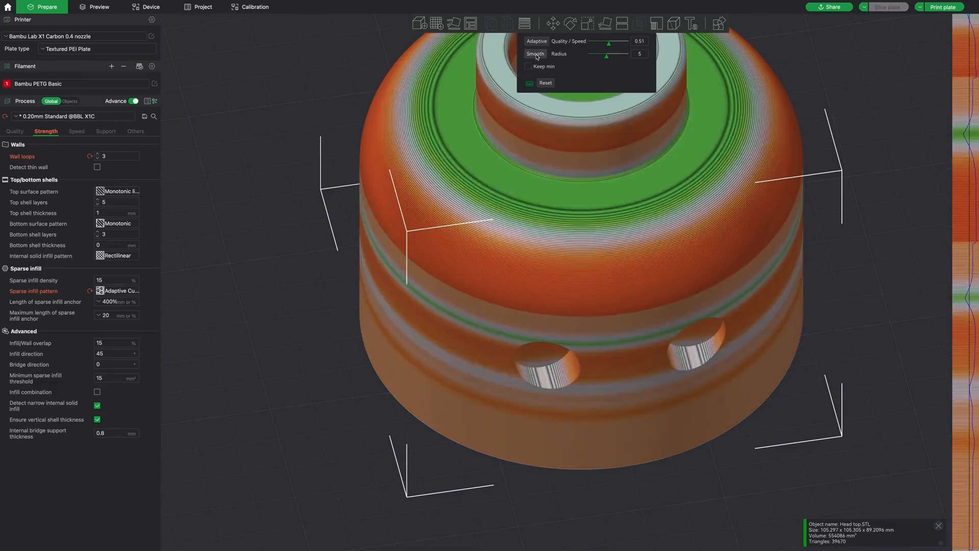
Reset the adaptive map and paint custom layer heights only onto the head's rounded top
left_click(888, 7)
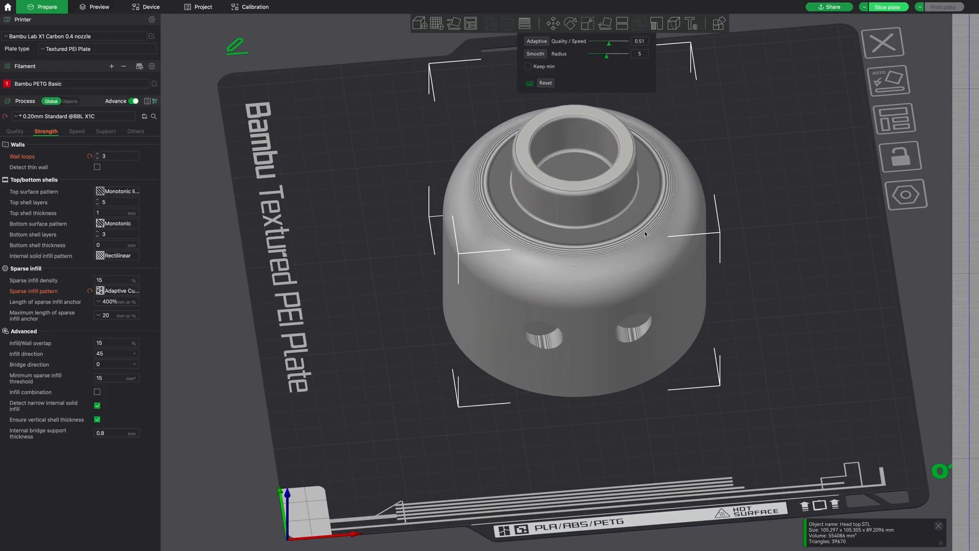
scroll("up", 3)
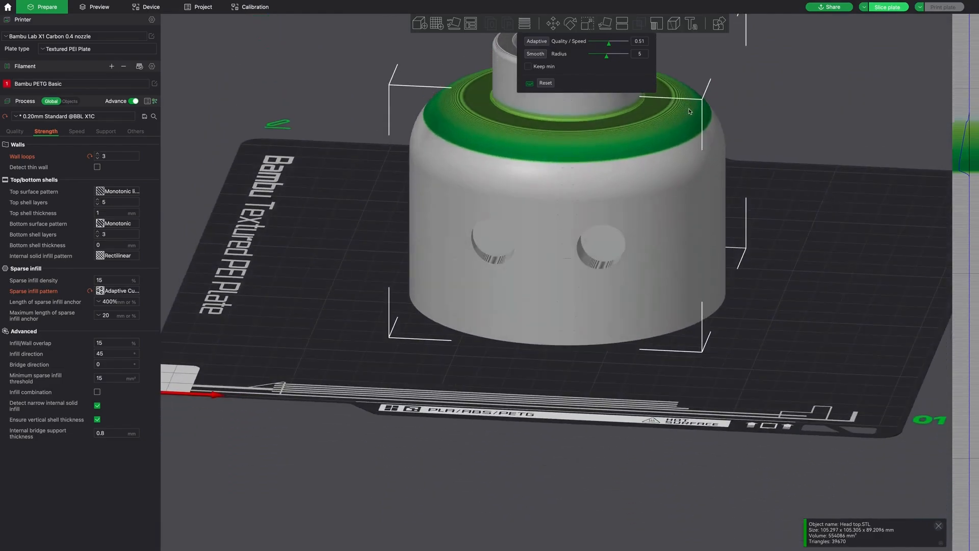
mouse_move(670, 101)
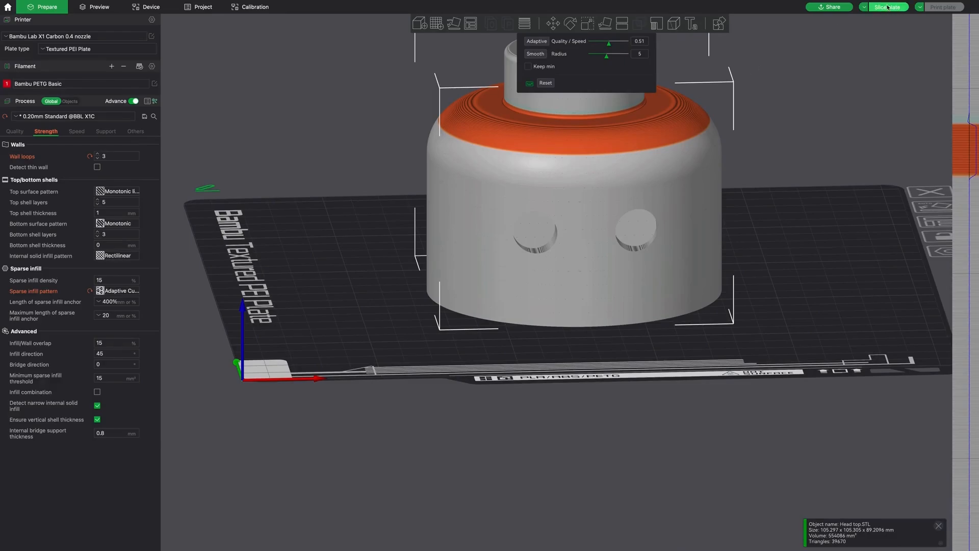
Slice the plate with the refined top and inspect the preview (3h13m, 44.25 m filament)
left_click(887, 7)
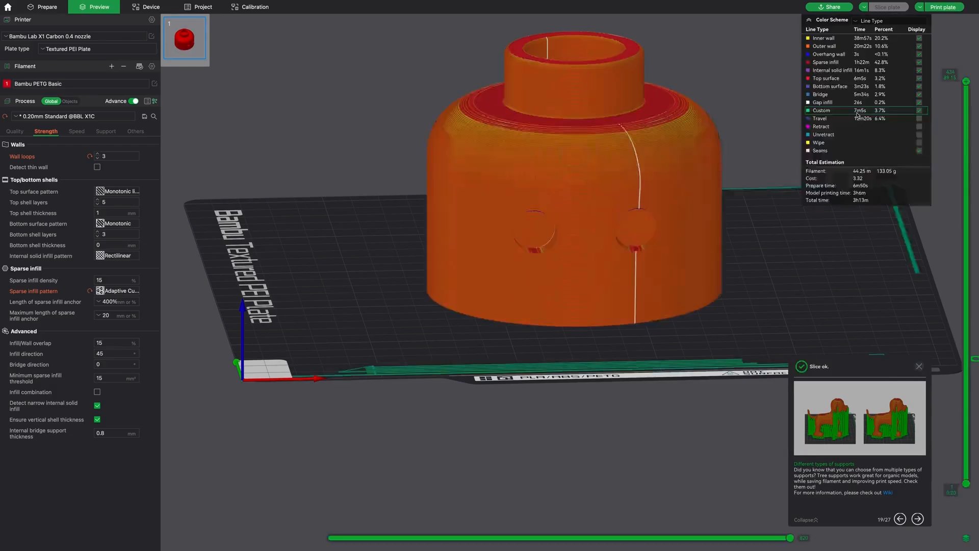
scroll("up", 3)
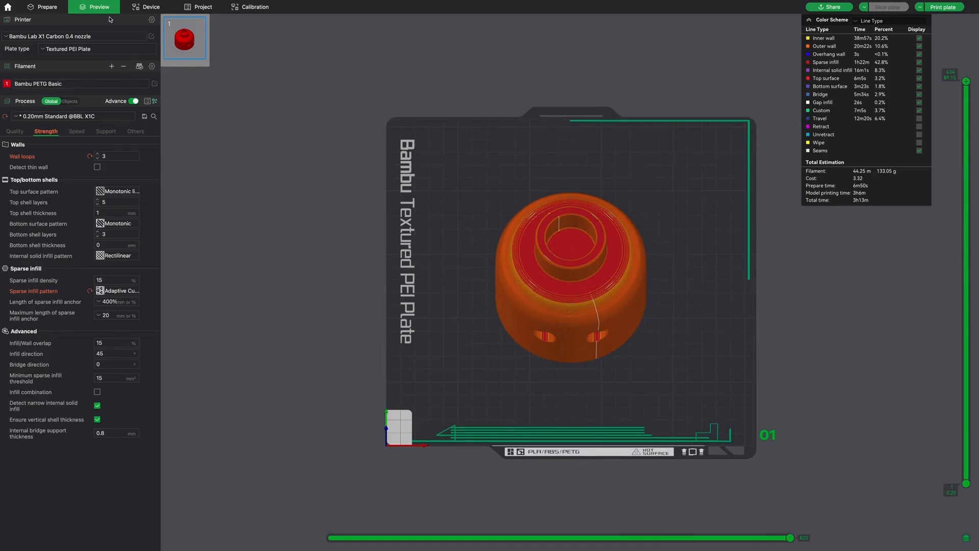
Return to Prepare, re-slice the head and inspect the new 3h3m, 42.96 m estimate
left_click(46, 8)
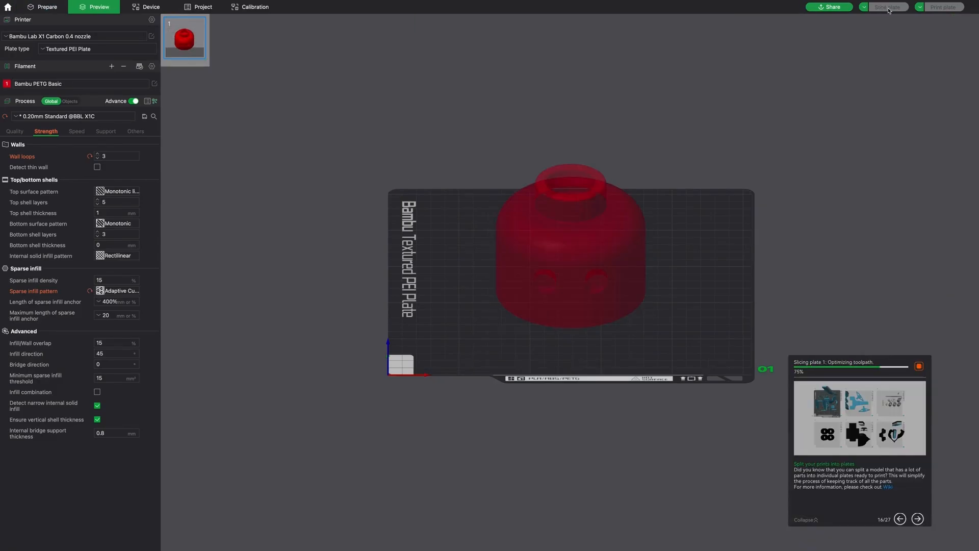
left_click(887, 7)
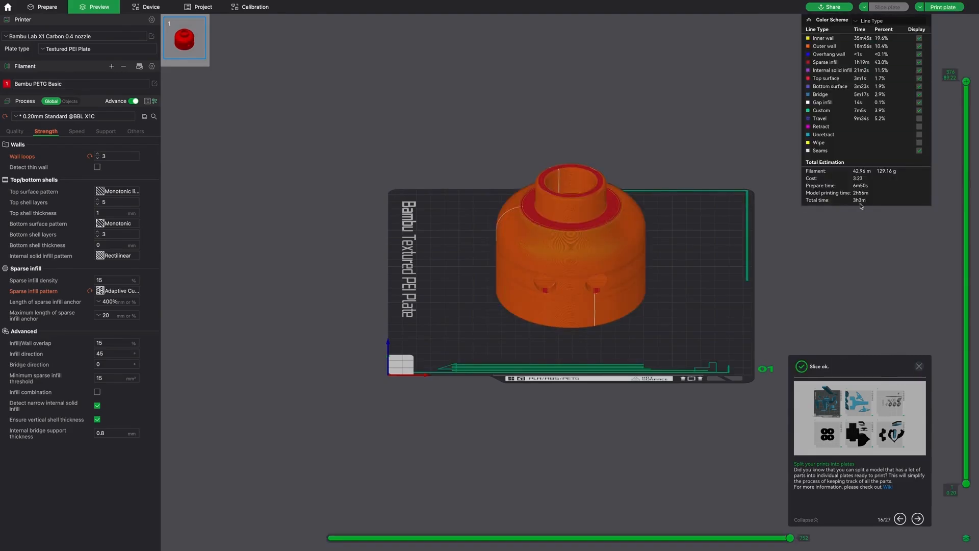
mouse_move(718, 248)
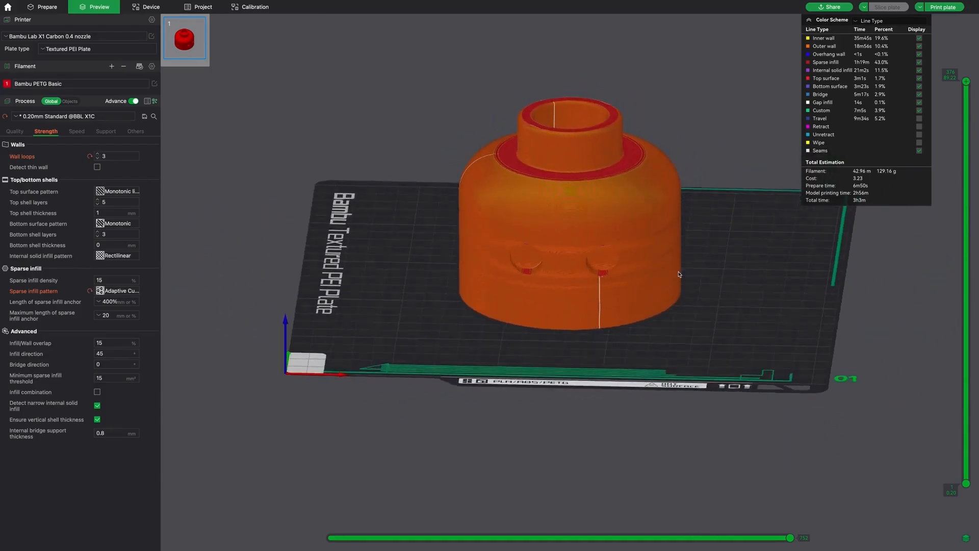
scroll("up", 3)
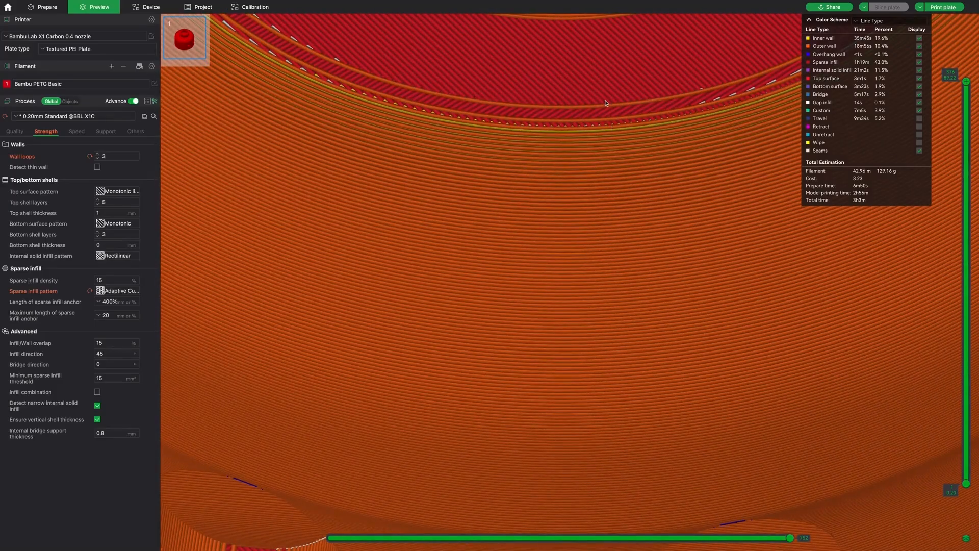
mouse_move(628, 171)
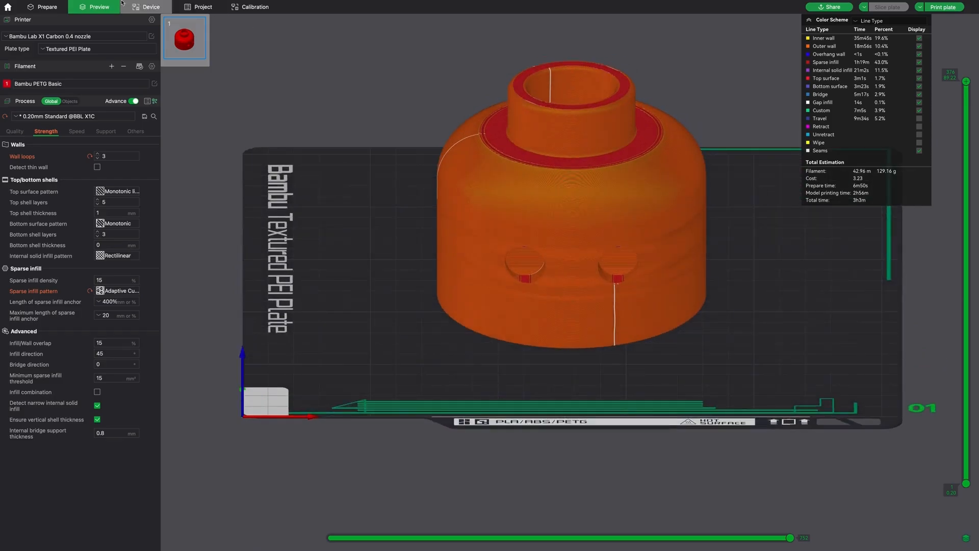
Return to Prepare showing the head's adaptive layer-height map at quality/speed 0.23
left_click(42, 7)
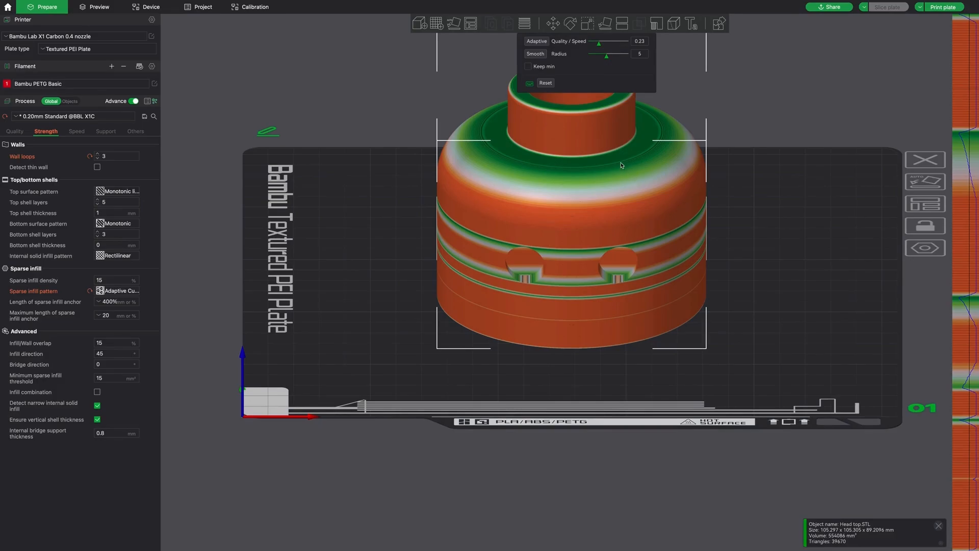
mouse_move(629, 179)
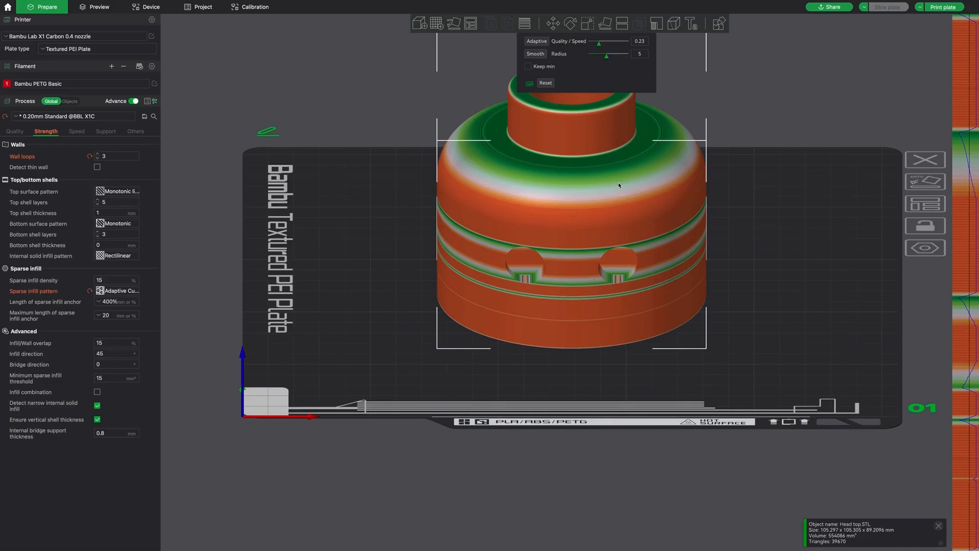
mouse_move(624, 224)
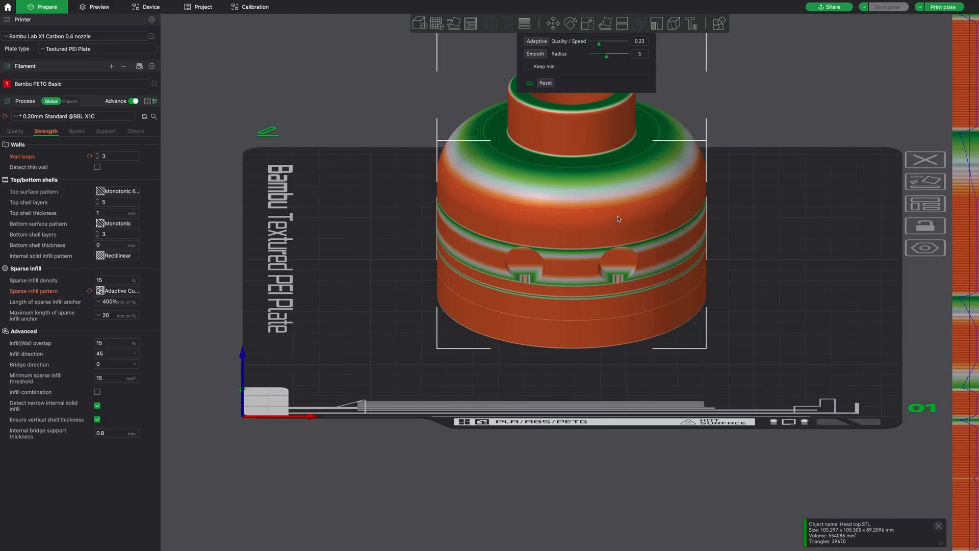
mouse_move(626, 228)
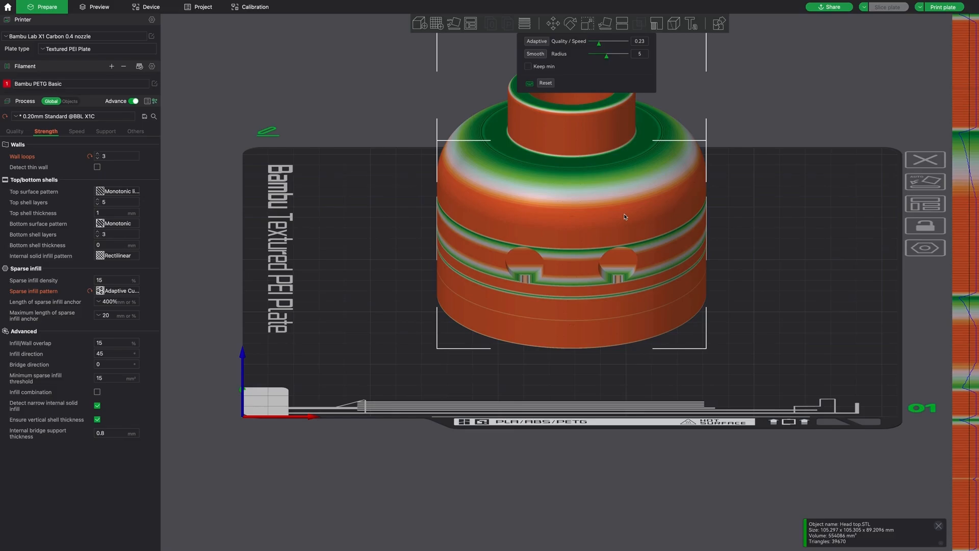
mouse_move(526, 171)
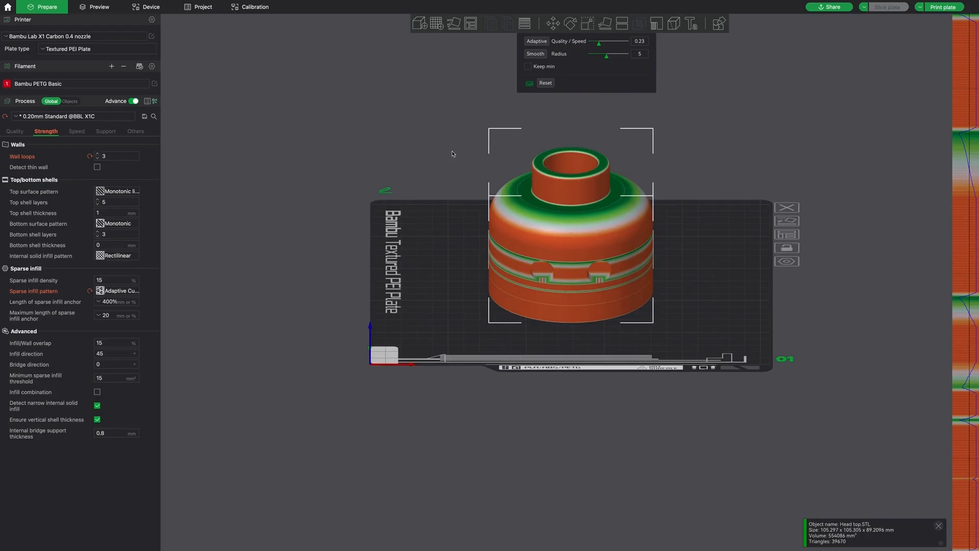
mouse_move(490, 124)
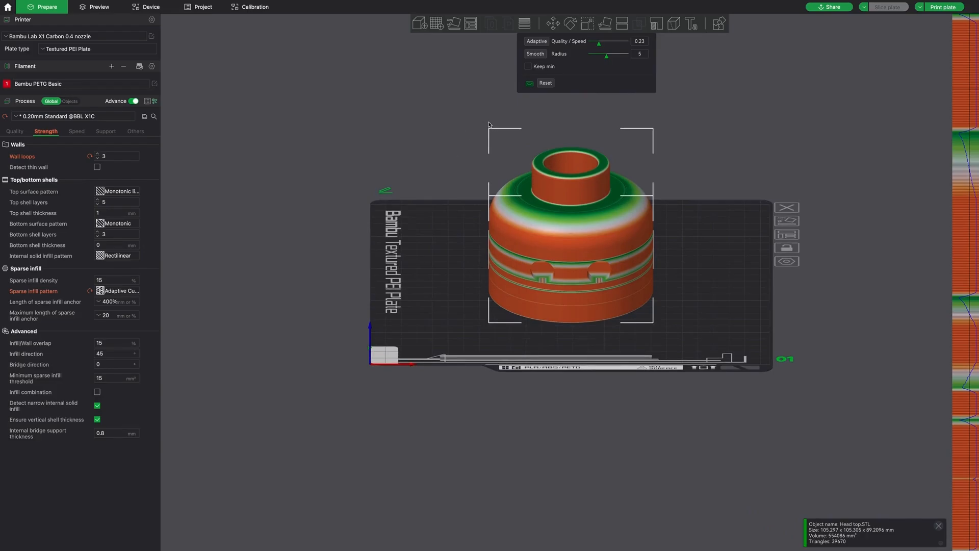